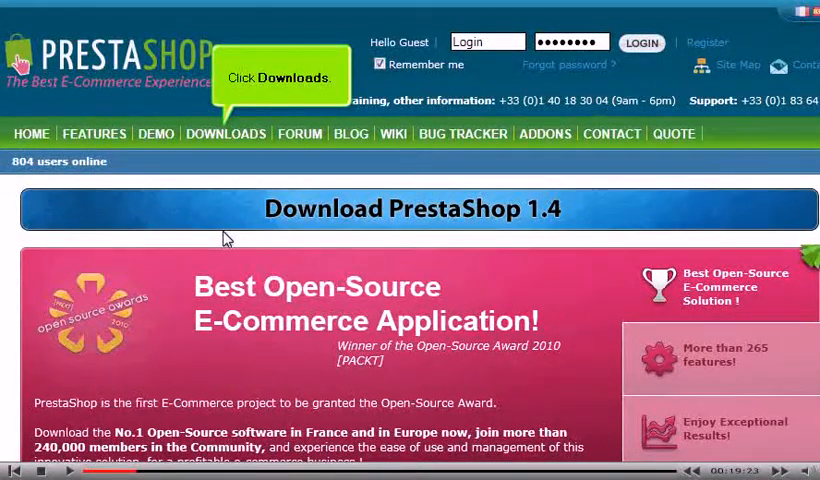
# Step: Request the stable PrestaShop 1.4.3 download from the site's Downloads section
pyautogui.click(226, 132)
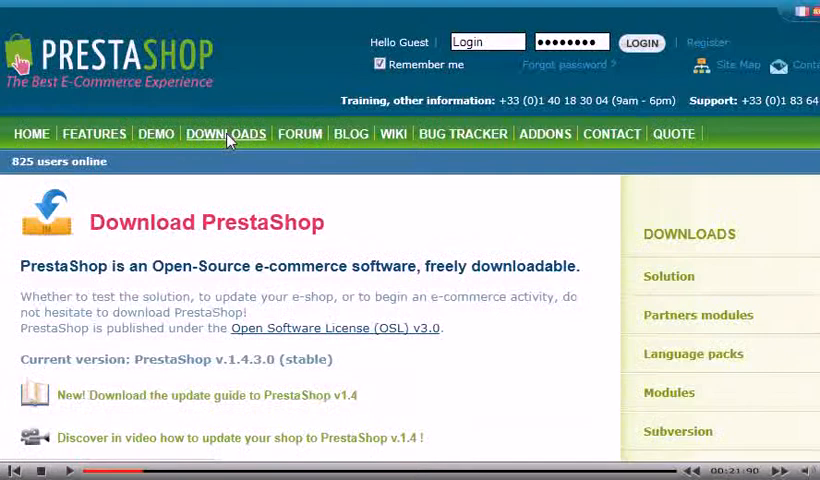
pyautogui.scroll(-3)
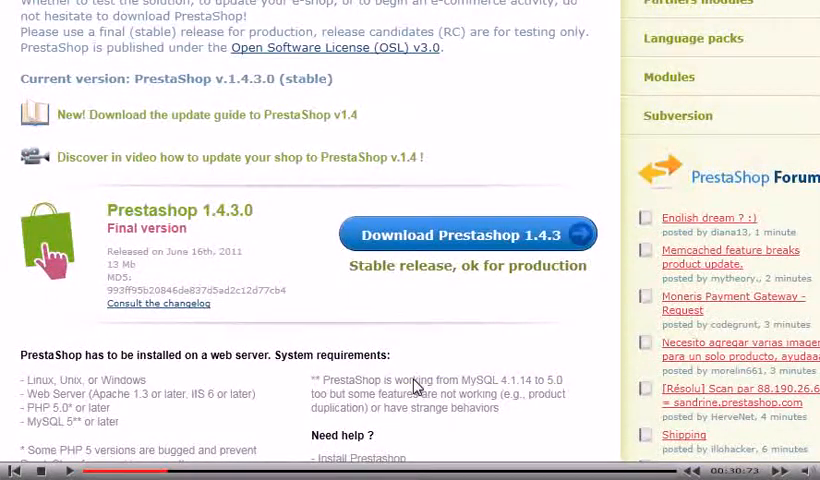
pyautogui.click(464, 234)
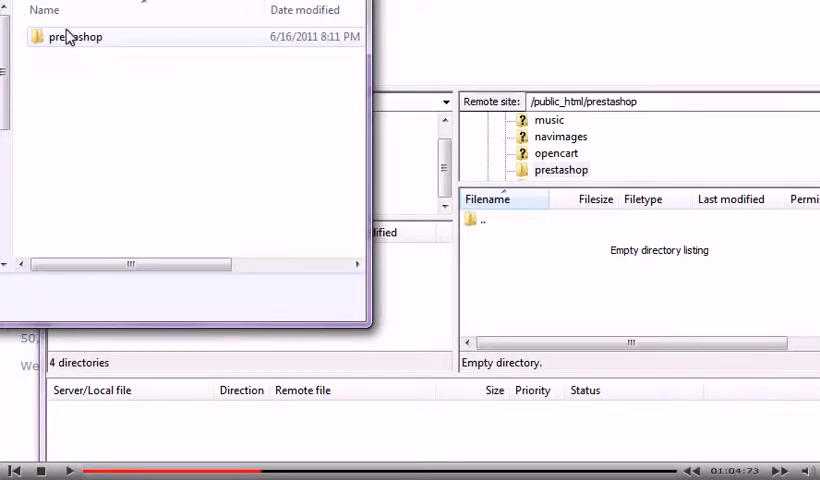
# Step: Enter the local prestashop folder so its files are ready to upload to /public_html/prestashop
pyautogui.doubleClick(76, 36)
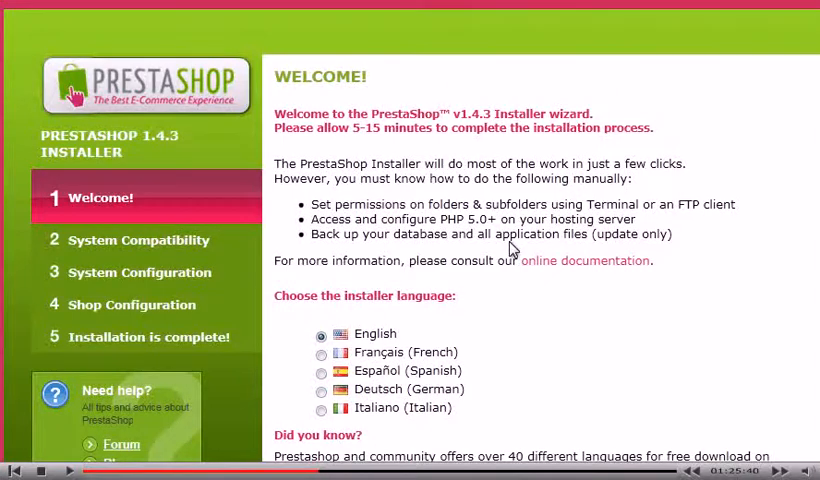
# Step: Accept the license terms for a full installation and continue past the welcome step
pyautogui.scroll(-3)
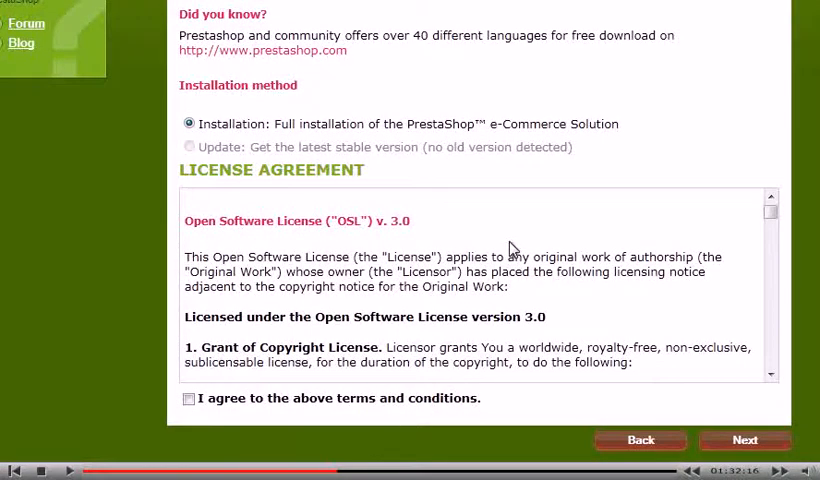
pyautogui.click(188, 398)
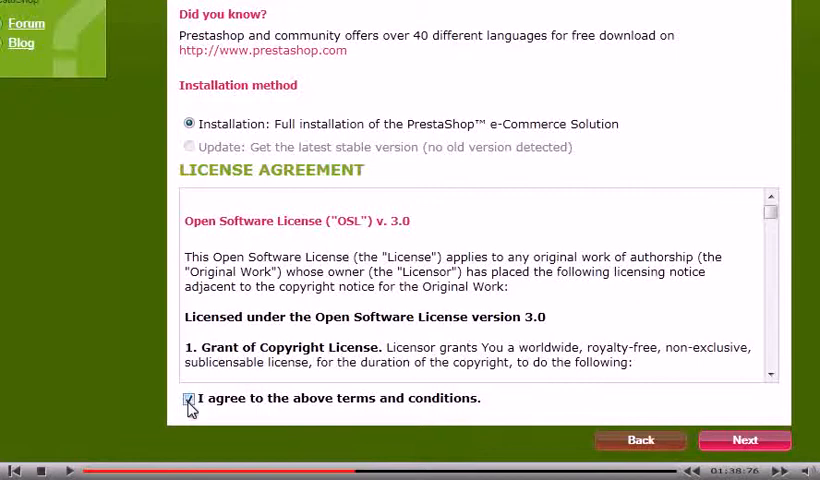
pyautogui.click(744, 440)
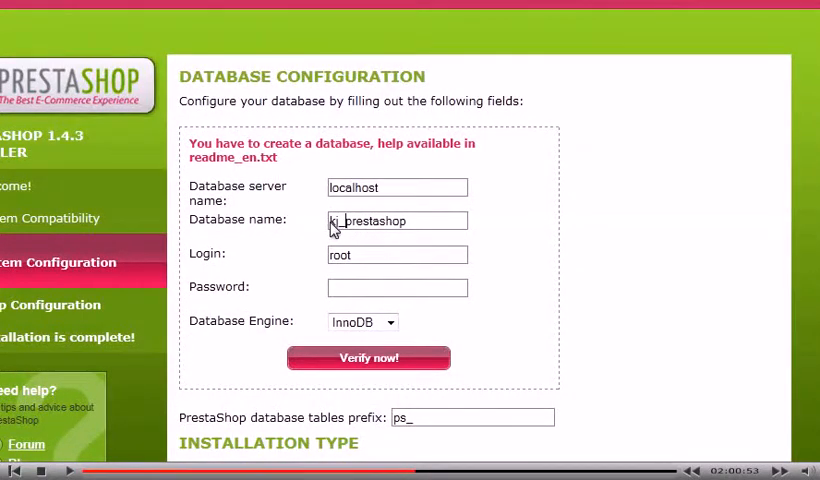
# Step: Verify the database connection with login kj_presta and the InnoDB engine, then continue
pyautogui.write('kj_presta')
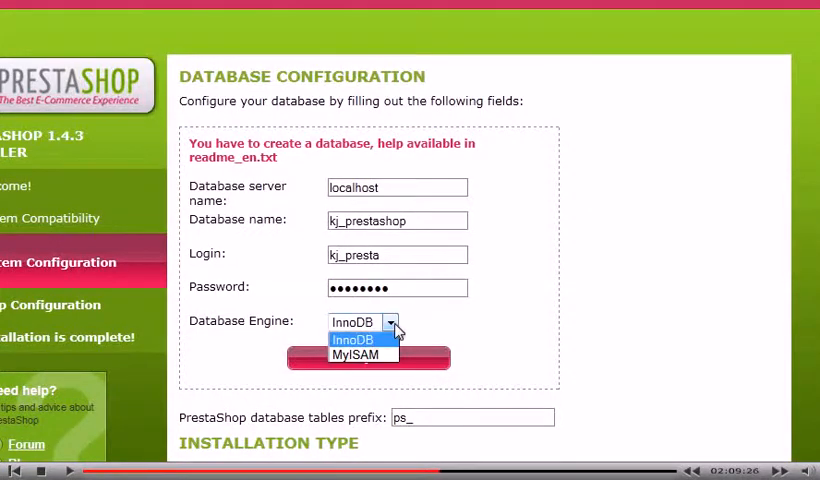
pyautogui.click(352, 340)
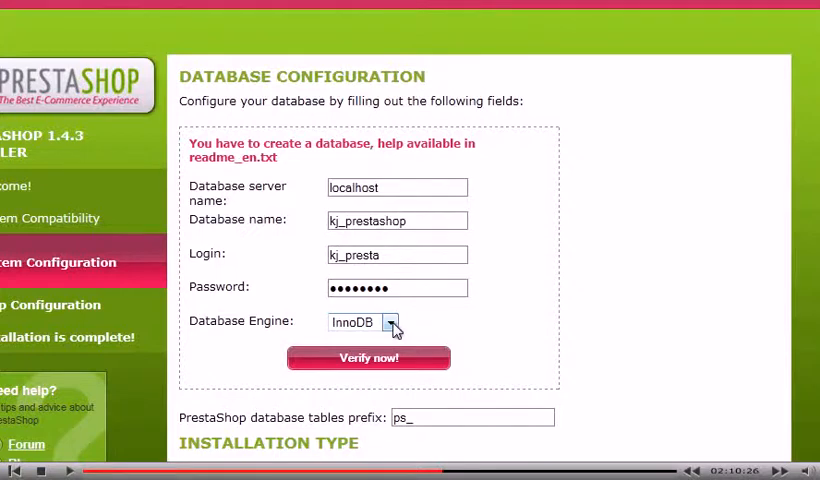
pyautogui.click(368, 358)
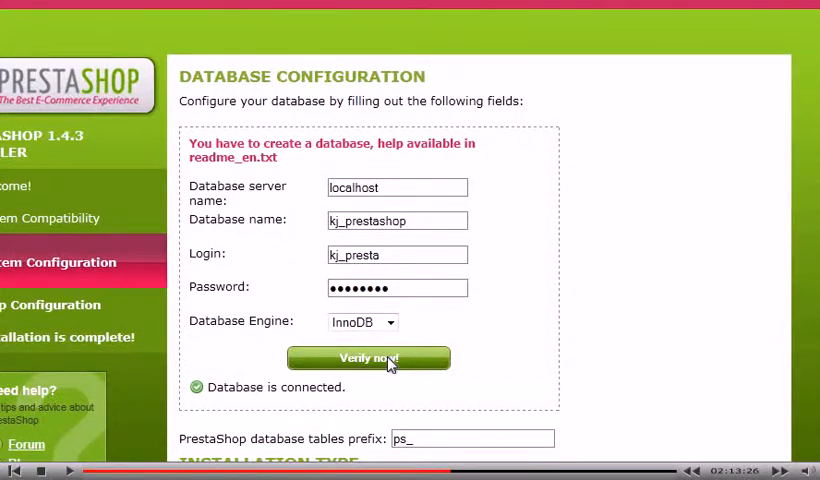
pyautogui.scroll(-3)
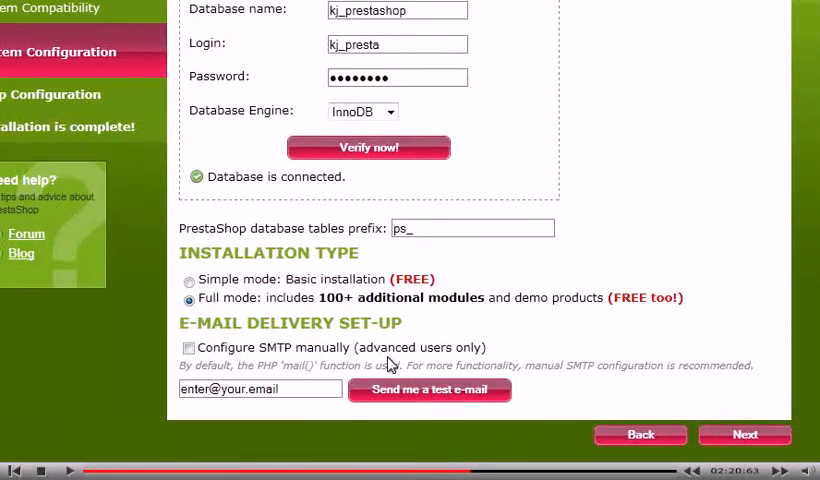
pyautogui.click(744, 434)
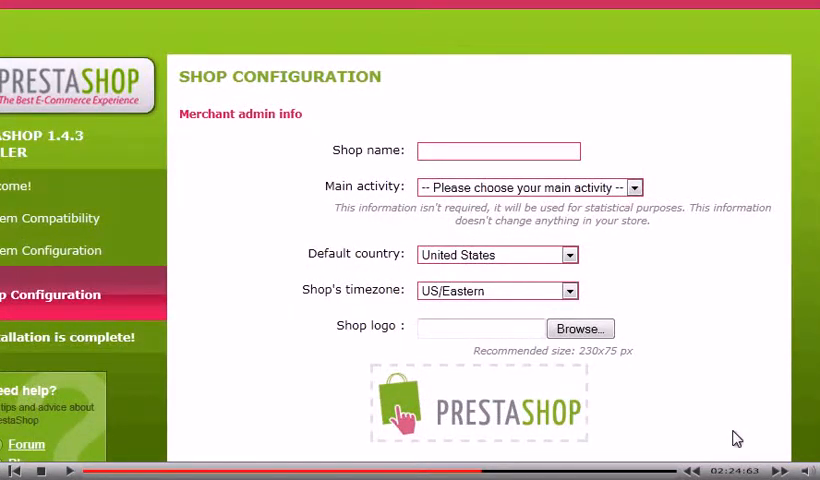
# Step: Name the shop My Shop with main activity Computer Hardware and Software
pyautogui.write('M')
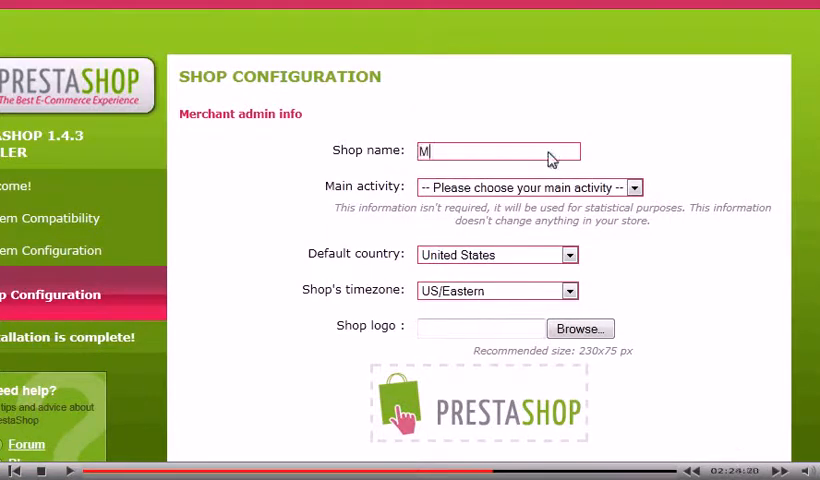
pyautogui.write('y Shop')
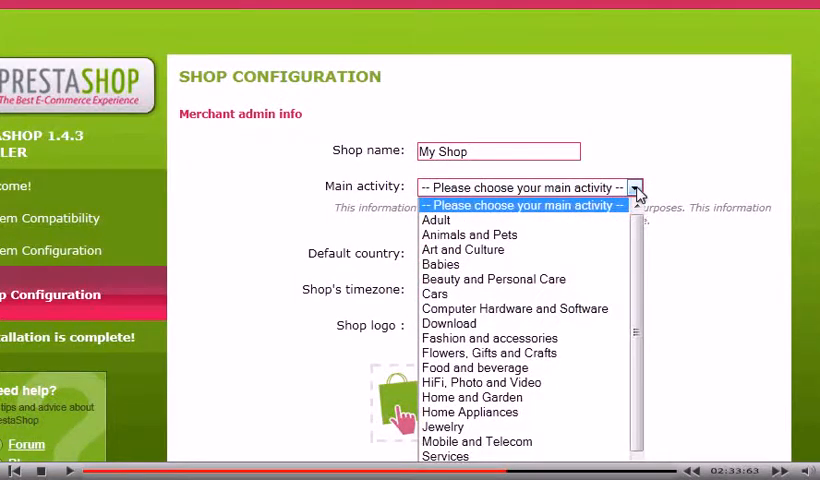
pyautogui.click(516, 308)
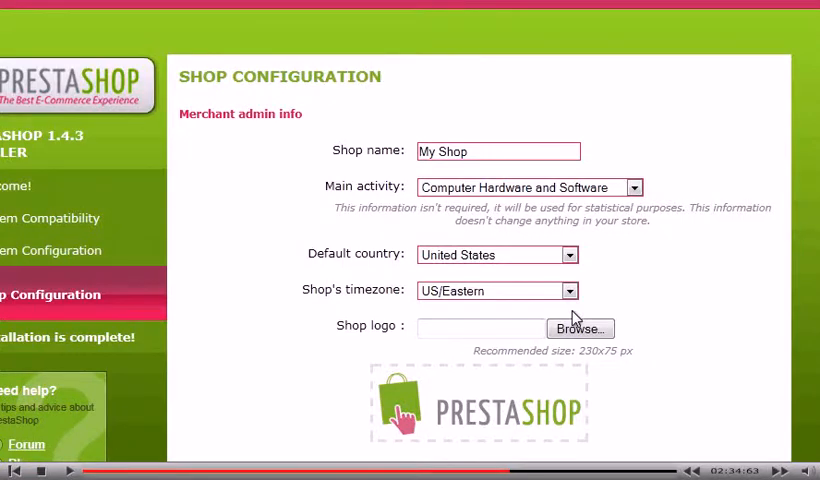
pyautogui.scroll(-3)
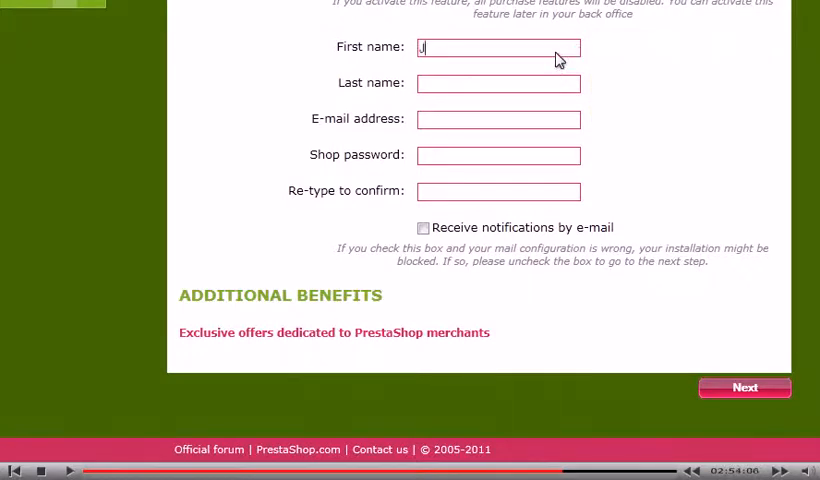
pyautogui.write('Do')
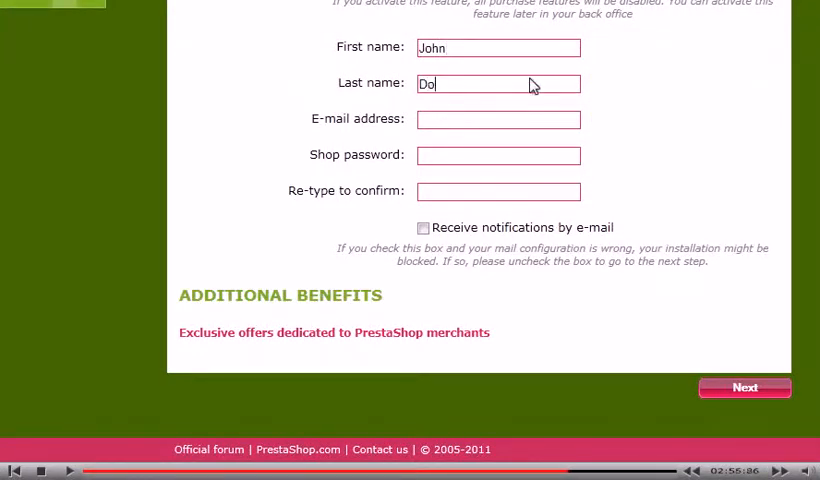
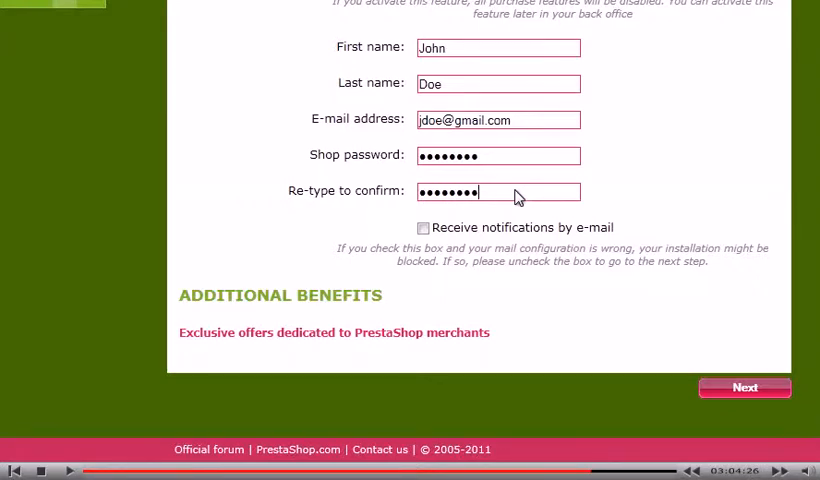
pyautogui.click(744, 388)
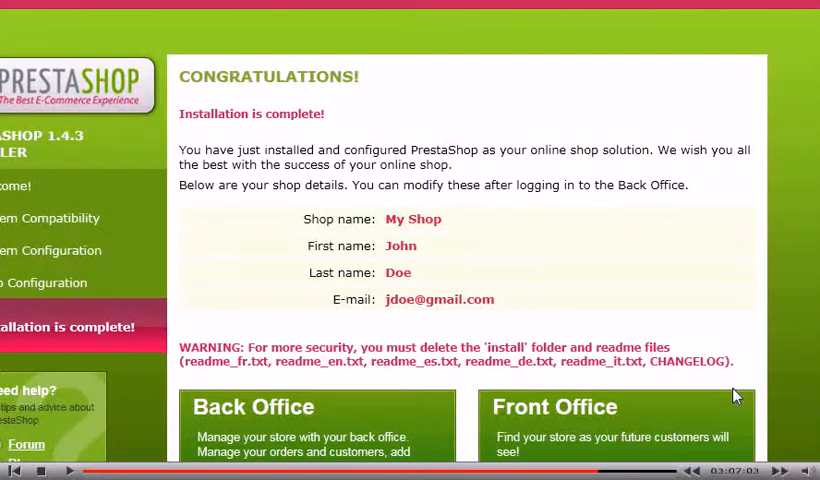
# Step: Review the Installation is complete! summary with My Shop's details and office links
pyautogui.scroll(-3)
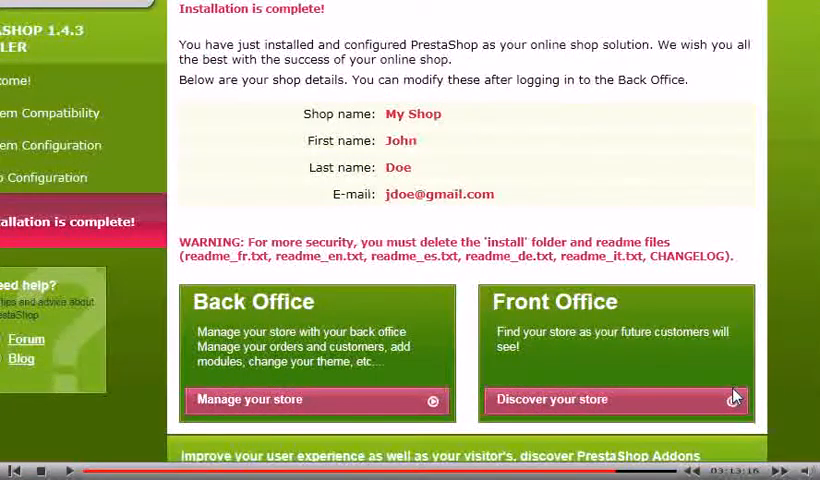